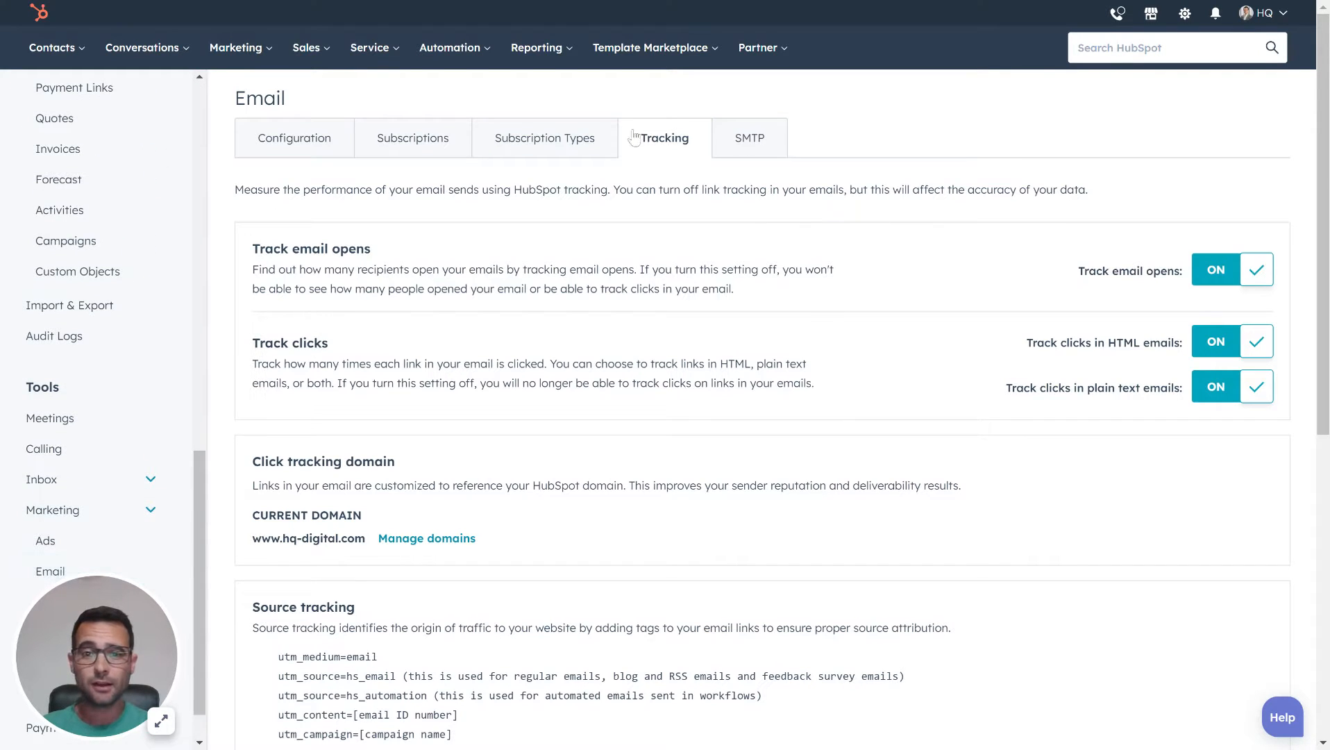
# Review the source tracking example and highlight the email ID in the content tag.
pyautogui.scroll(-3)
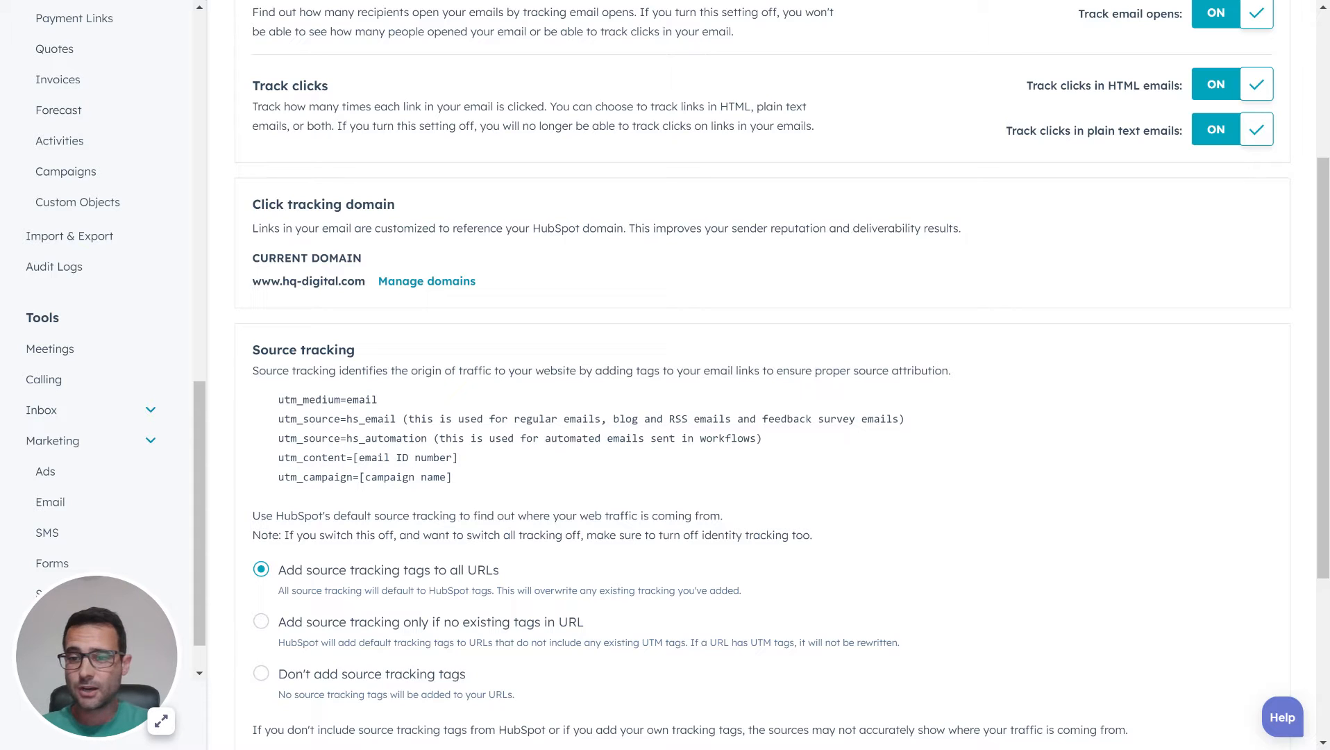
pyautogui.doubleClick(398, 457)
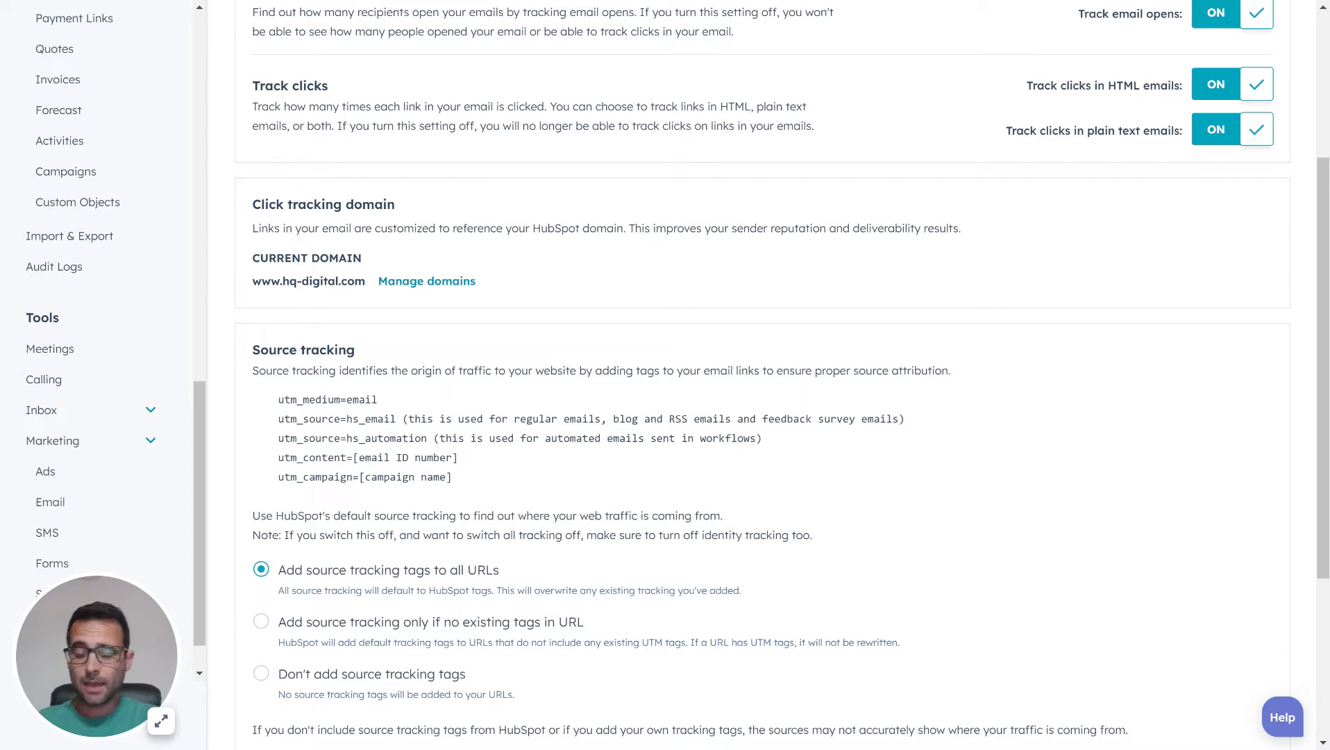
pyautogui.doubleClick(378, 457)
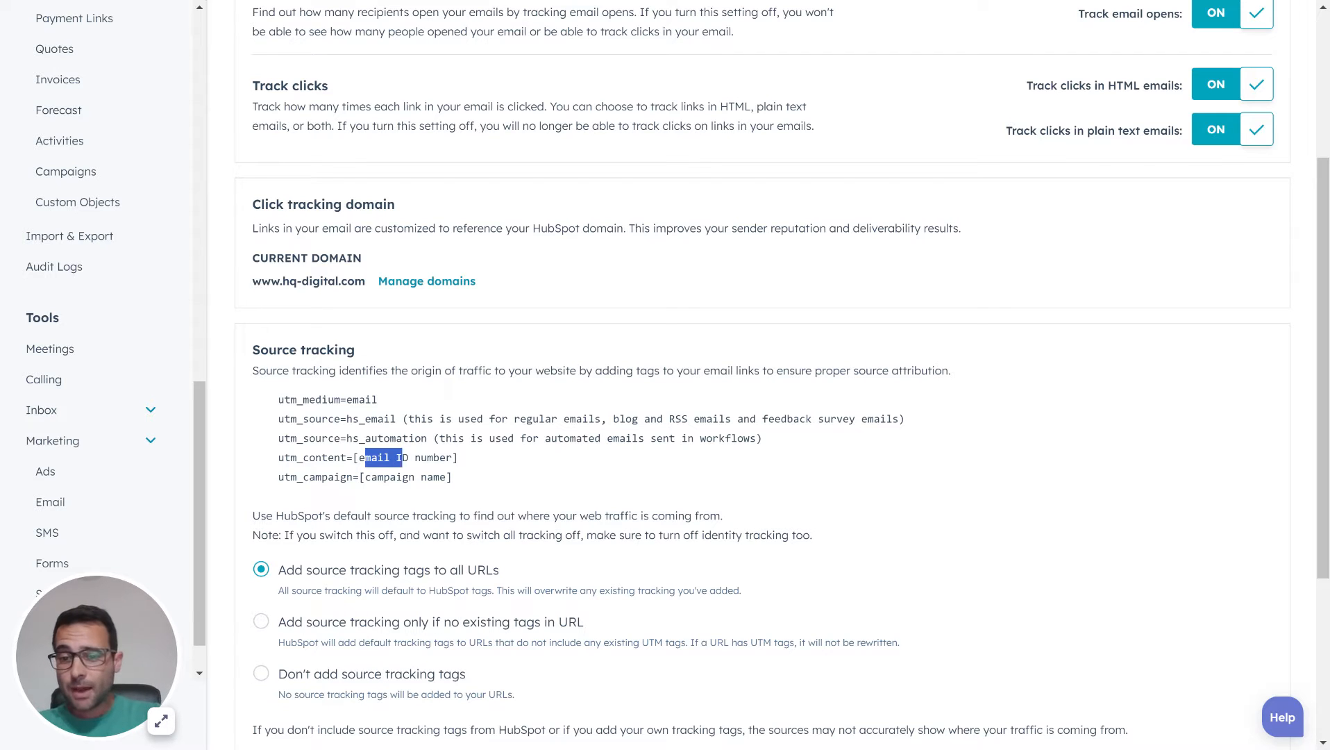
pyautogui.moveTo(365, 457); pyautogui.dragTo(446, 457)
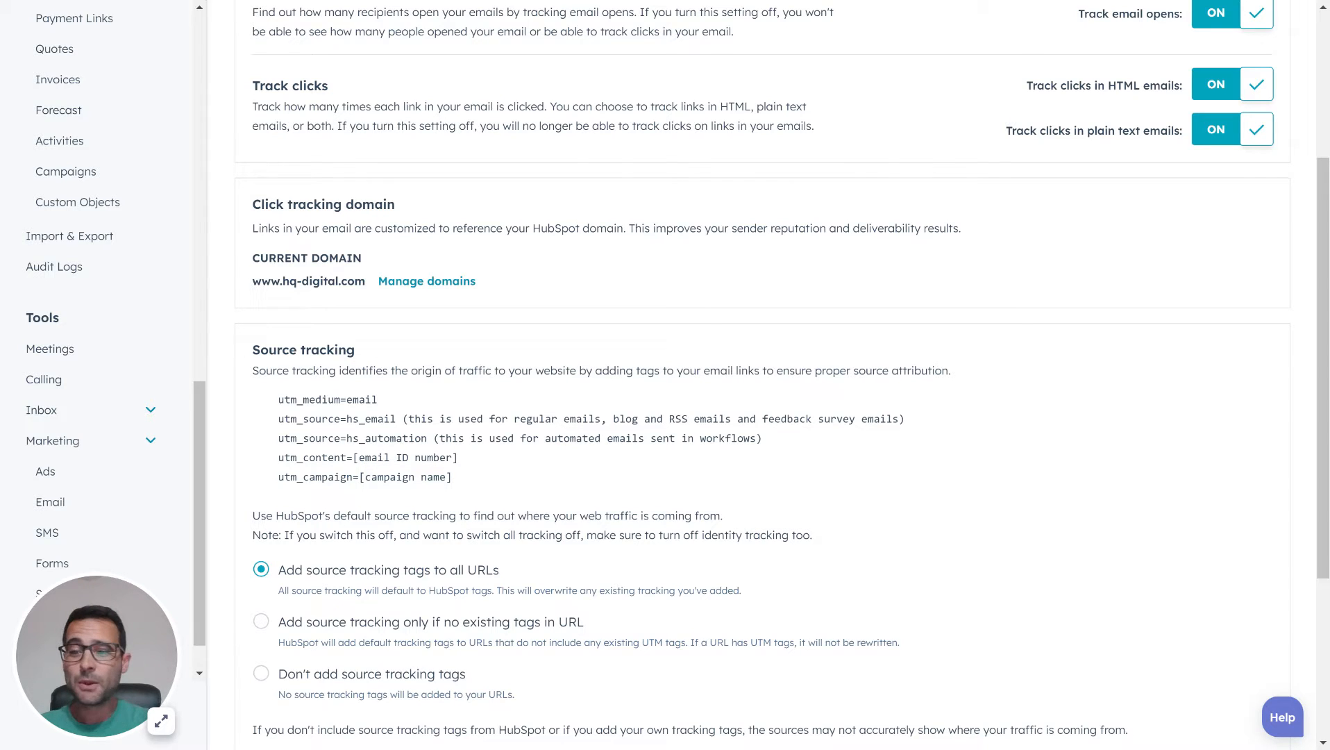
# Choose 'Add source tracking only if no existing tags in URL' and start a new tracking URL.
pyautogui.click(261, 621)
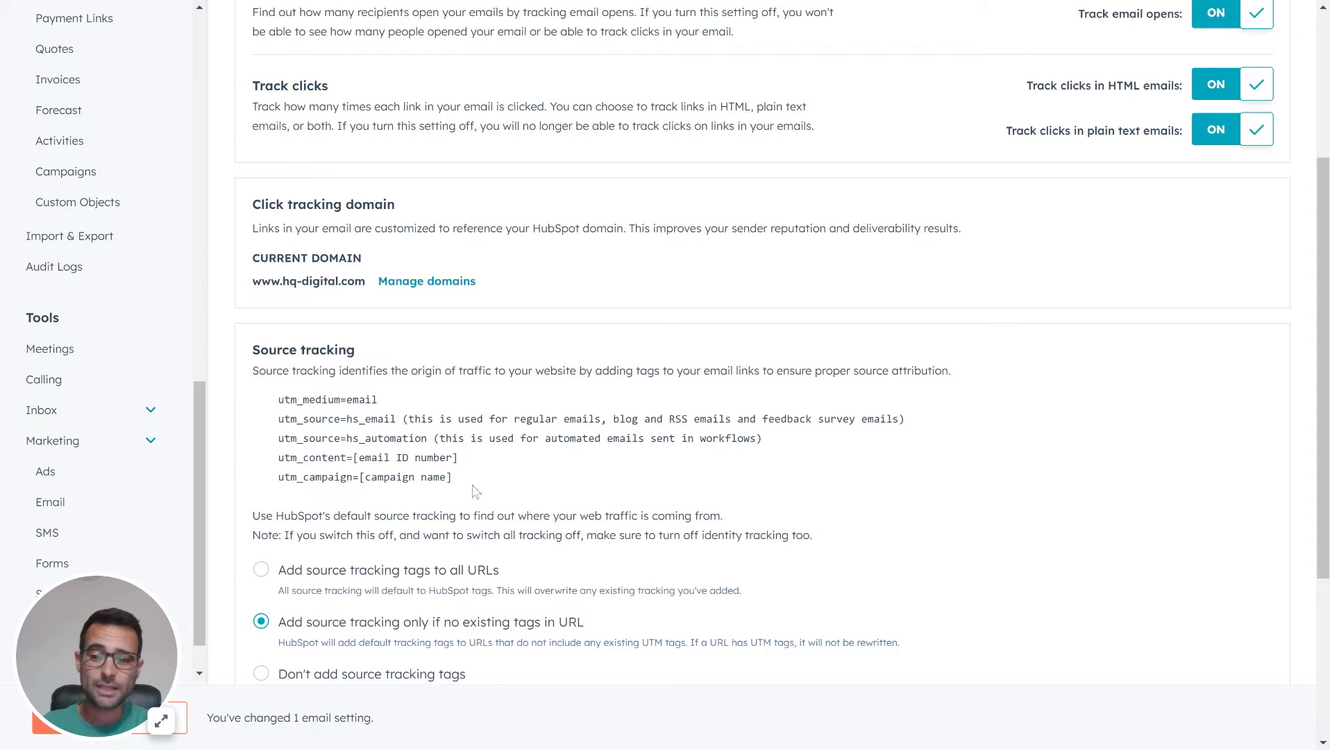
pyautogui.moveTo(429, 631)
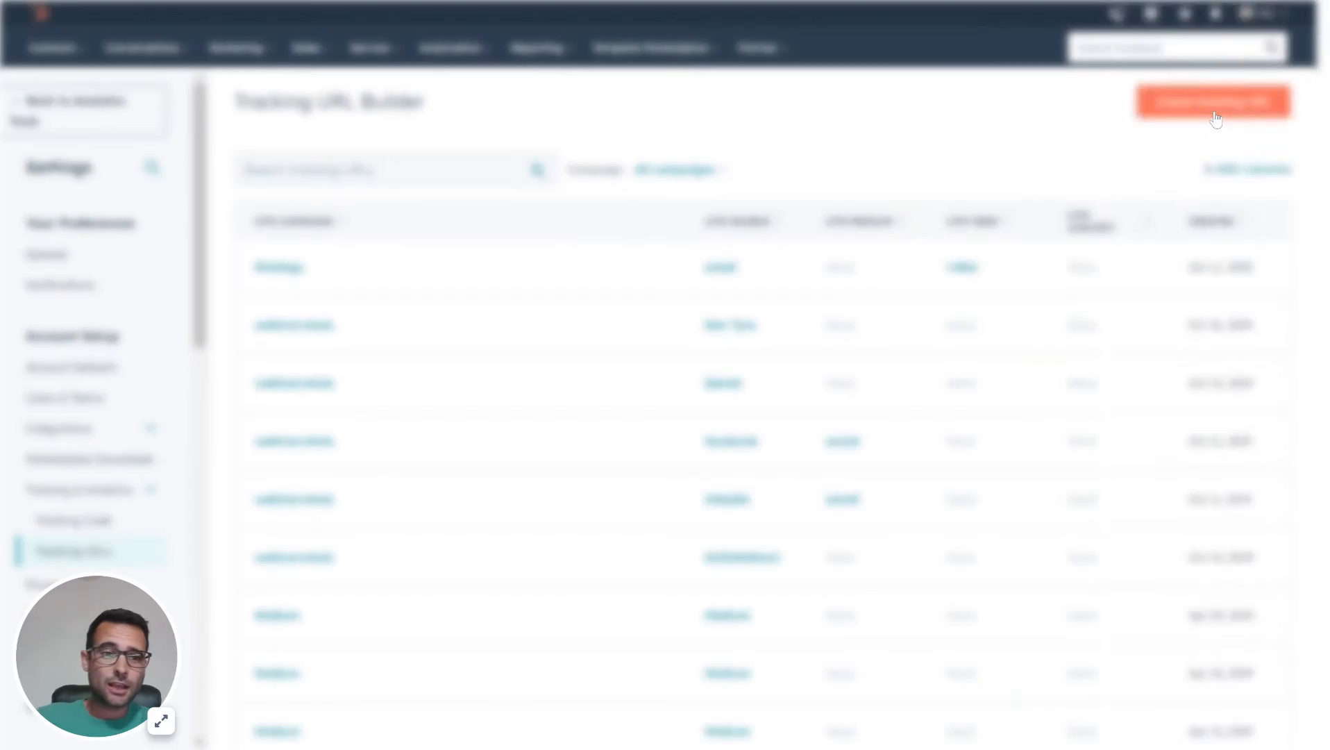
pyautogui.click(1212, 102)
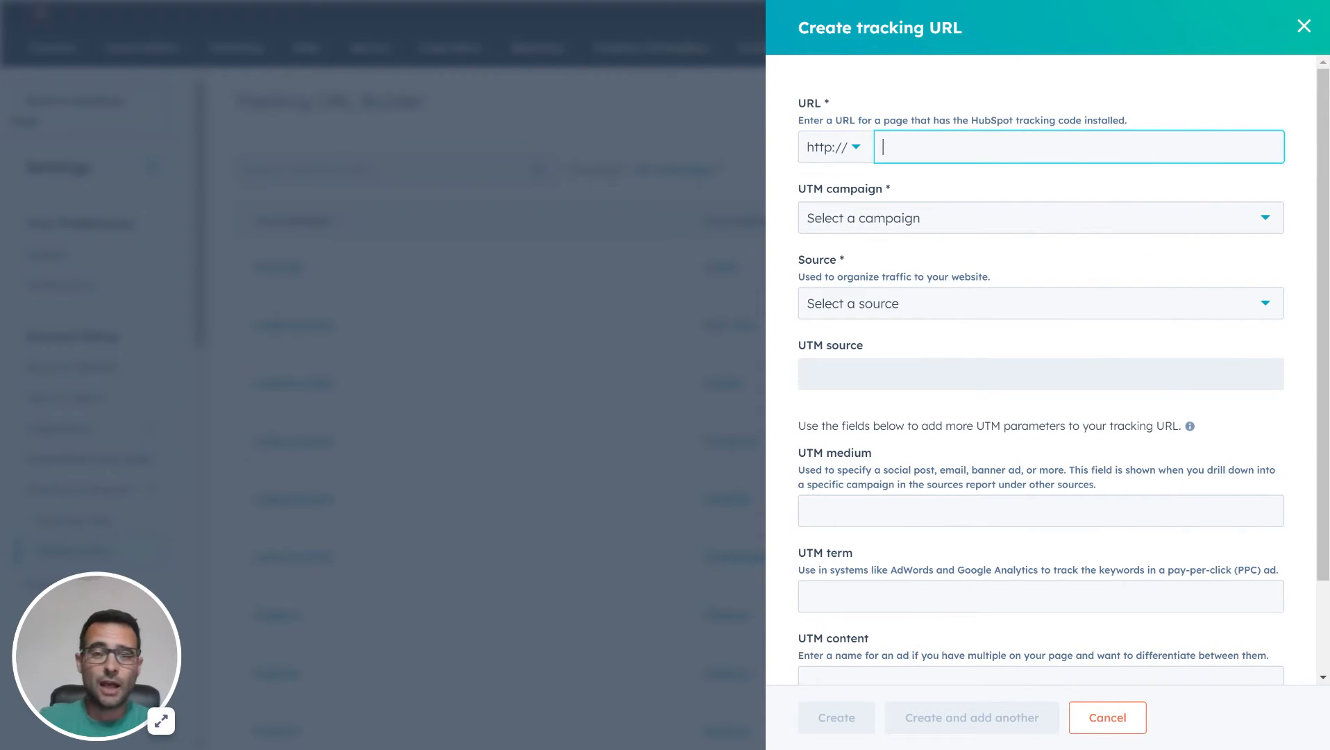
# Enter hq-digital.com with the Strategy UTM campaign and Email marketing as the source.
pyautogui.write('hq-d')
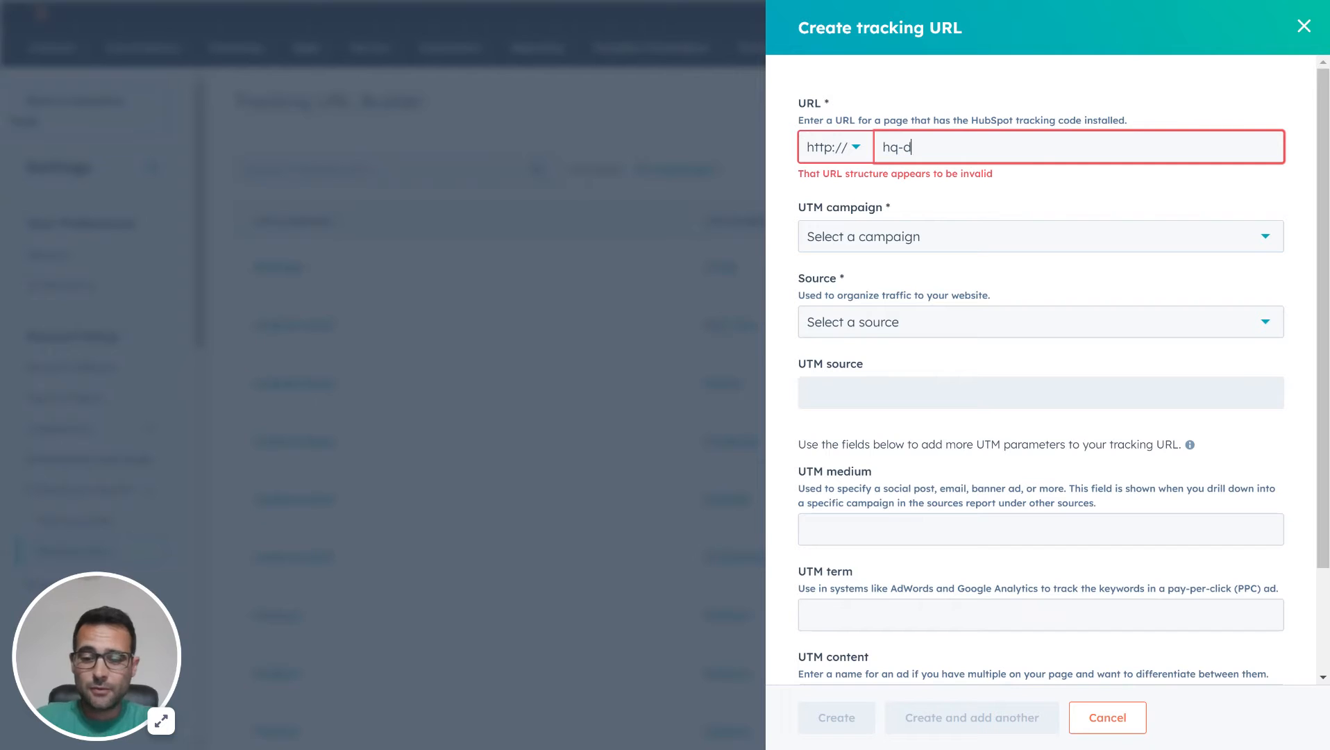
pyautogui.write('igital.com')
pyautogui.write('str')
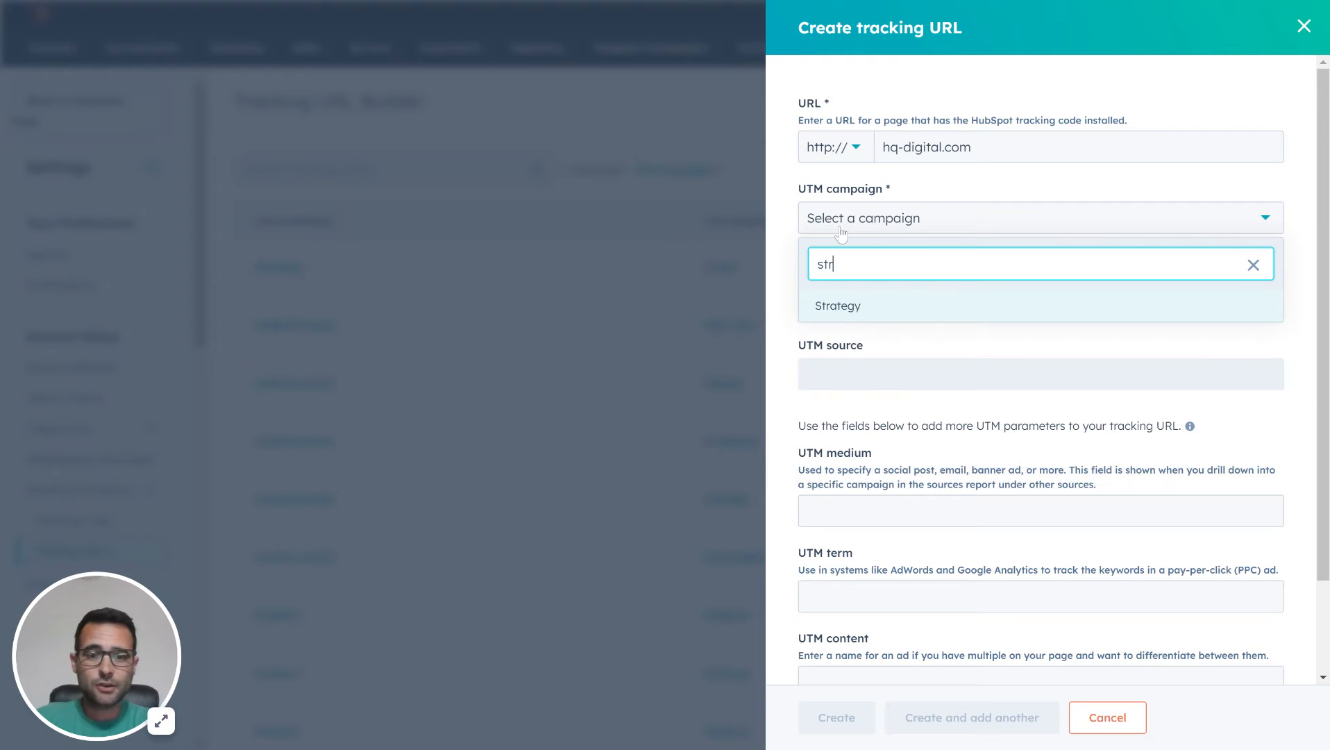
pyautogui.click(837, 305)
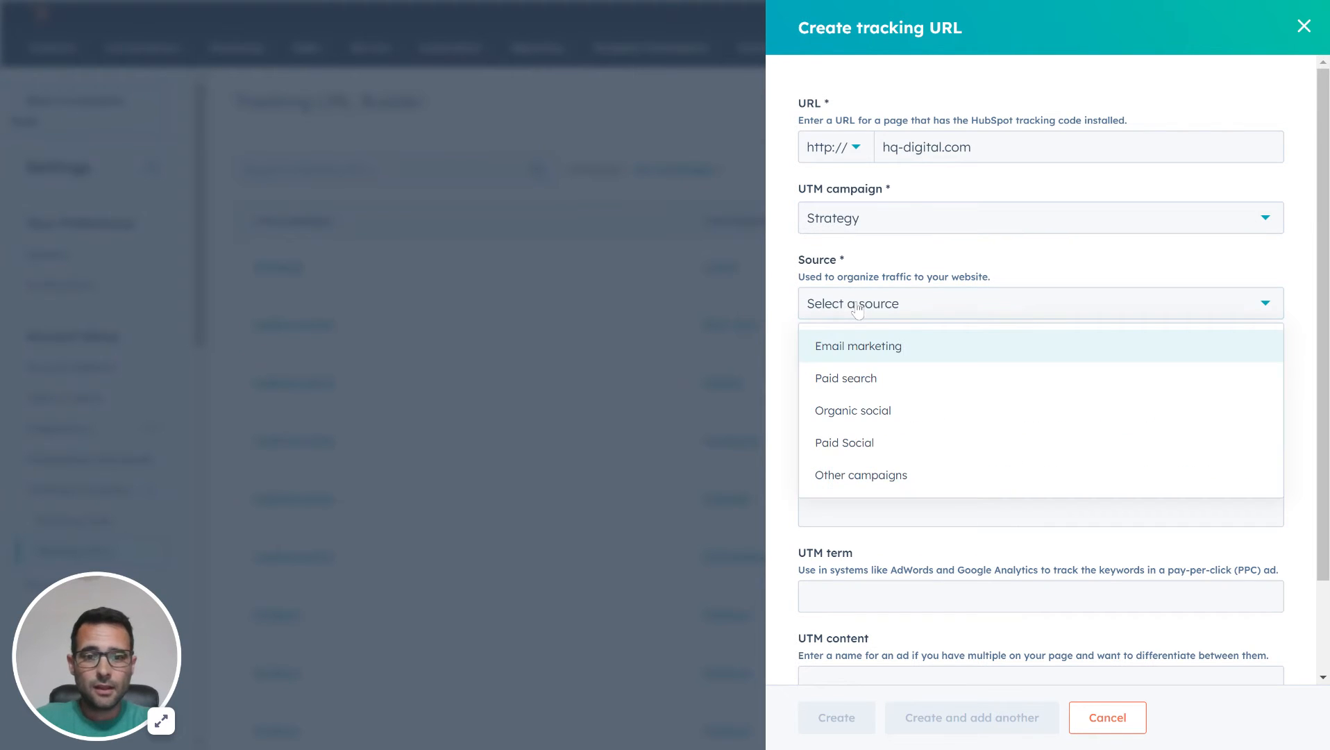
pyautogui.click(858, 346)
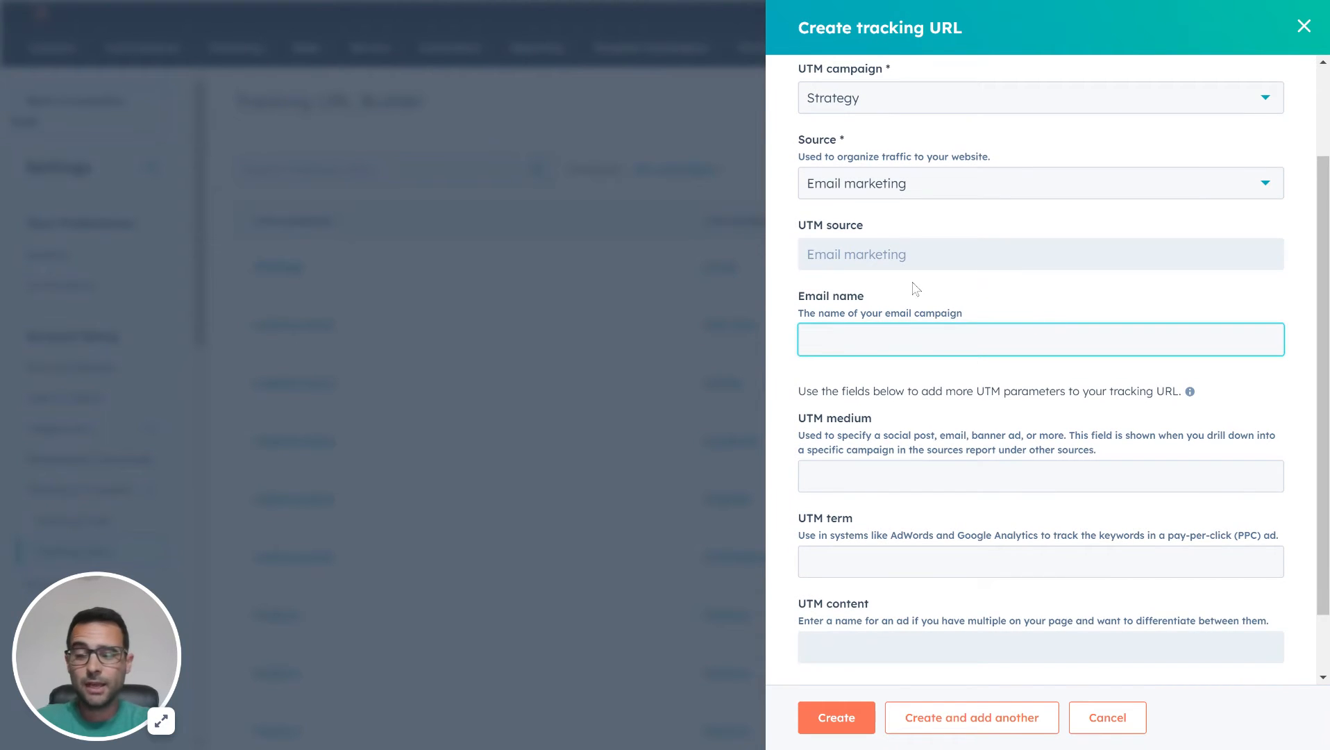
# Name the email UTM example, set medium hs_email and term video, and create the URL.
pyautogui.write('UTM example')
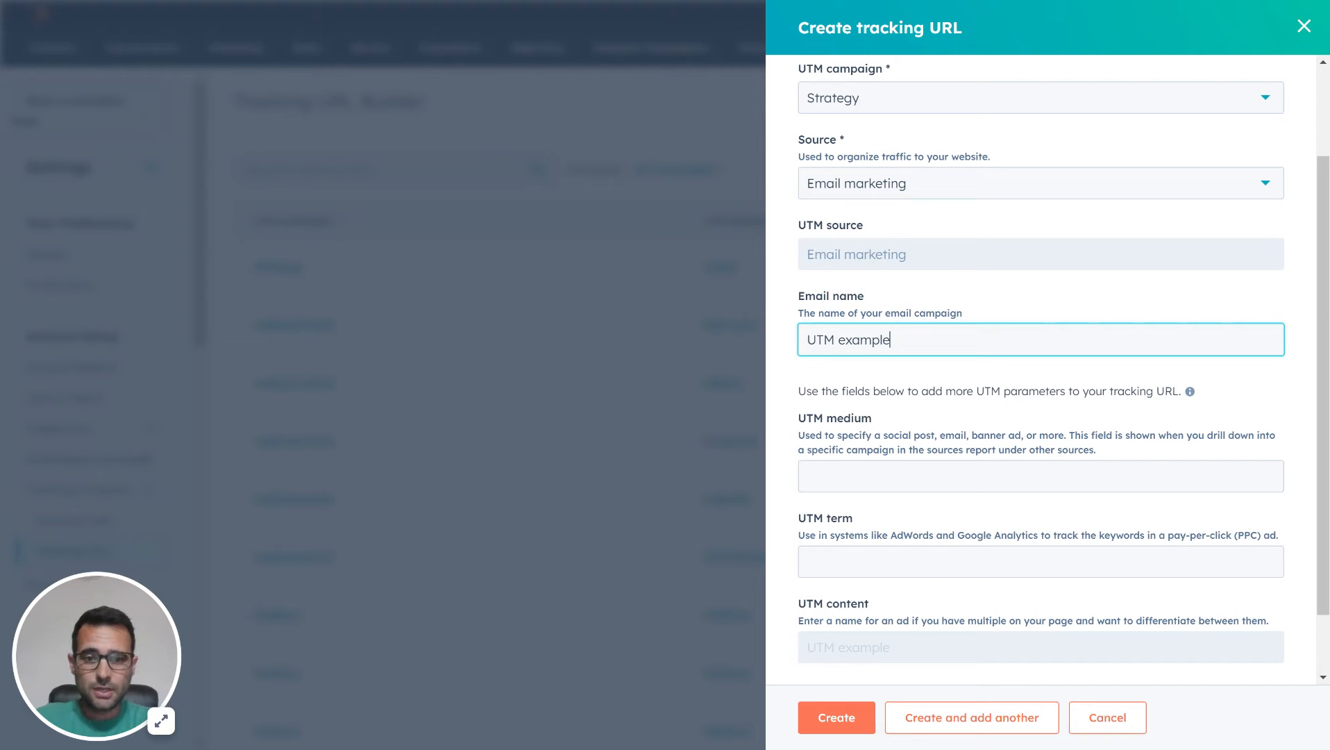
pyautogui.write('hs_email')
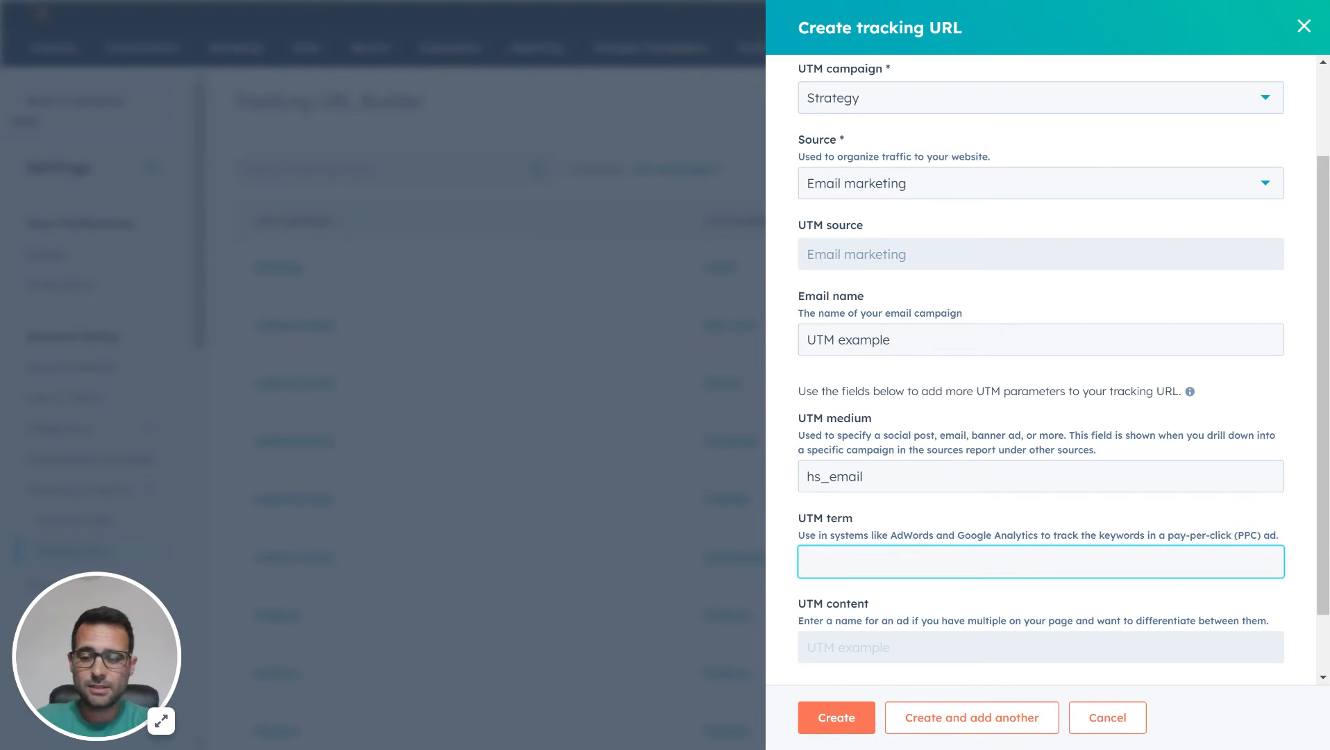
pyautogui.write('video')
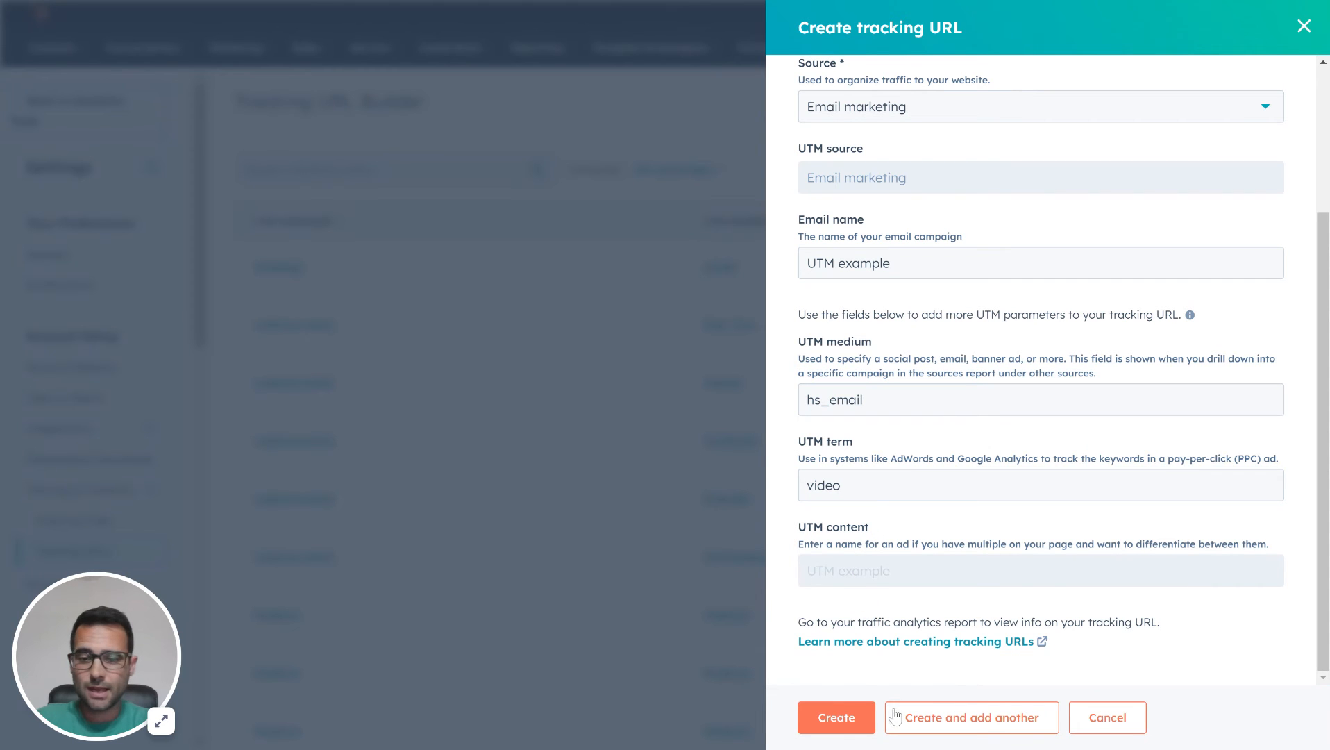
pyautogui.click(835, 716)
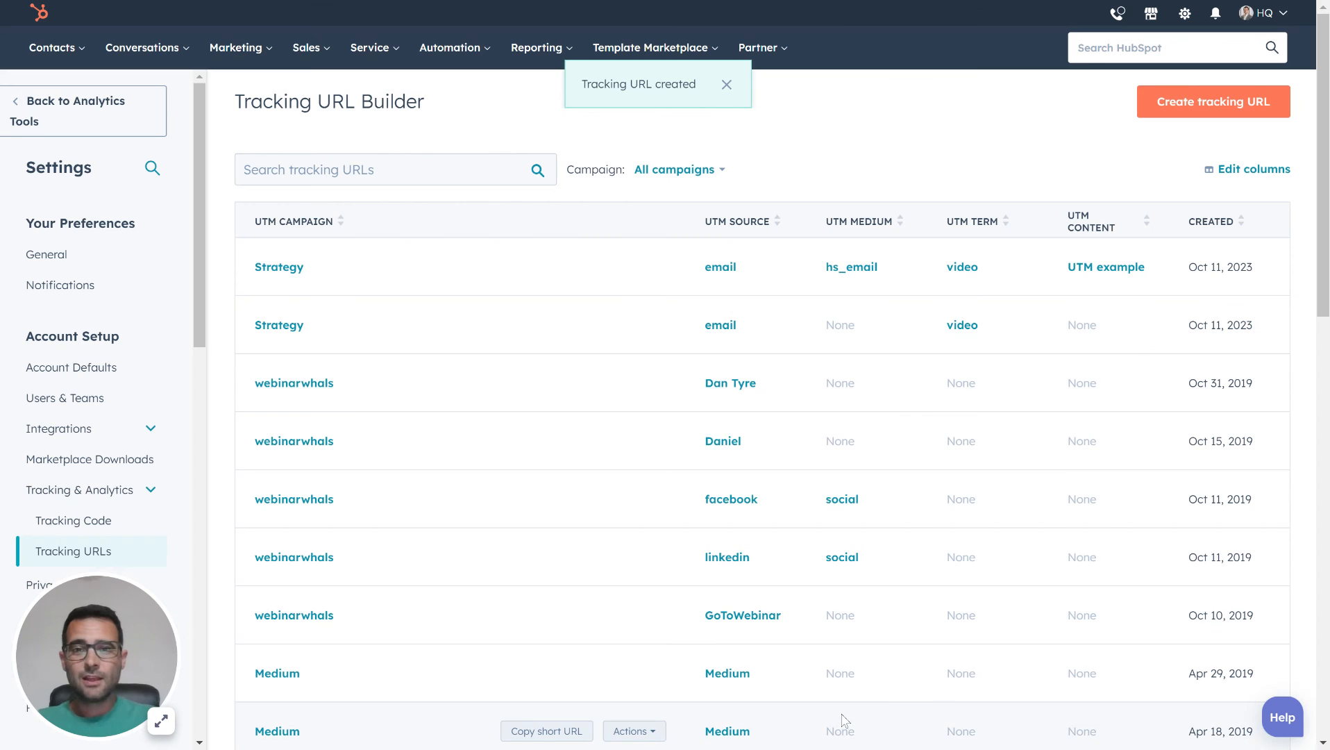